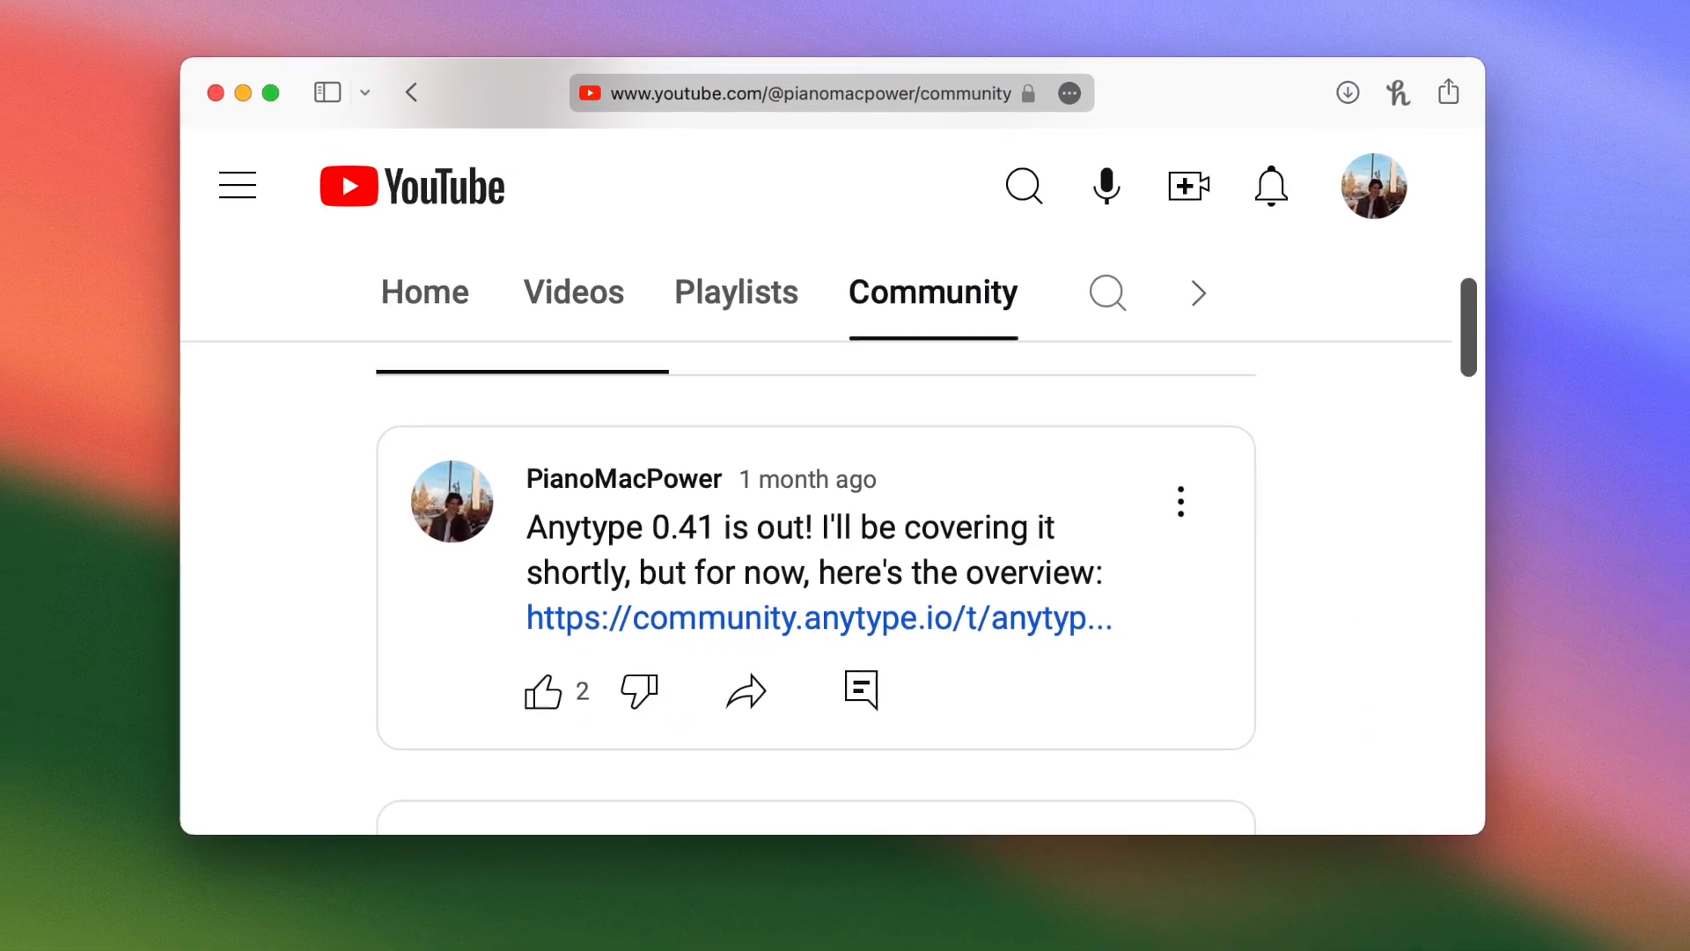
# Step: Batch-edit four selected book cards to add the Author relation, shown in the view, and save
pyautogui.click(822, 618)
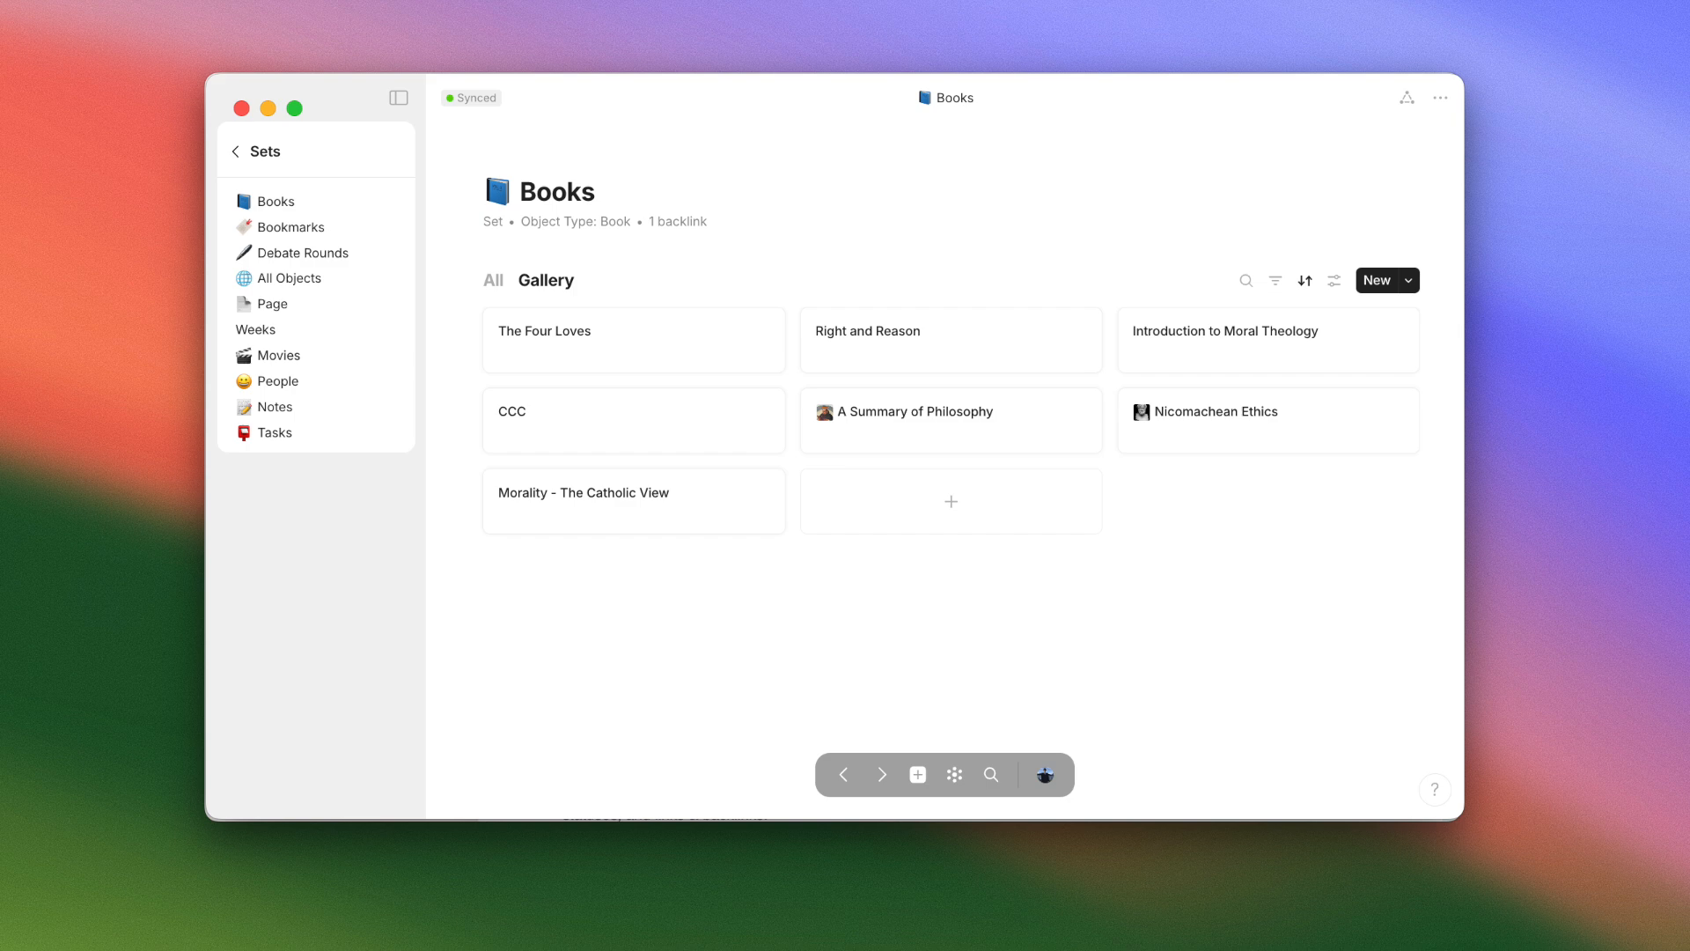
pyautogui.moveTo(711, 345); pyautogui.dragTo(787, 405)
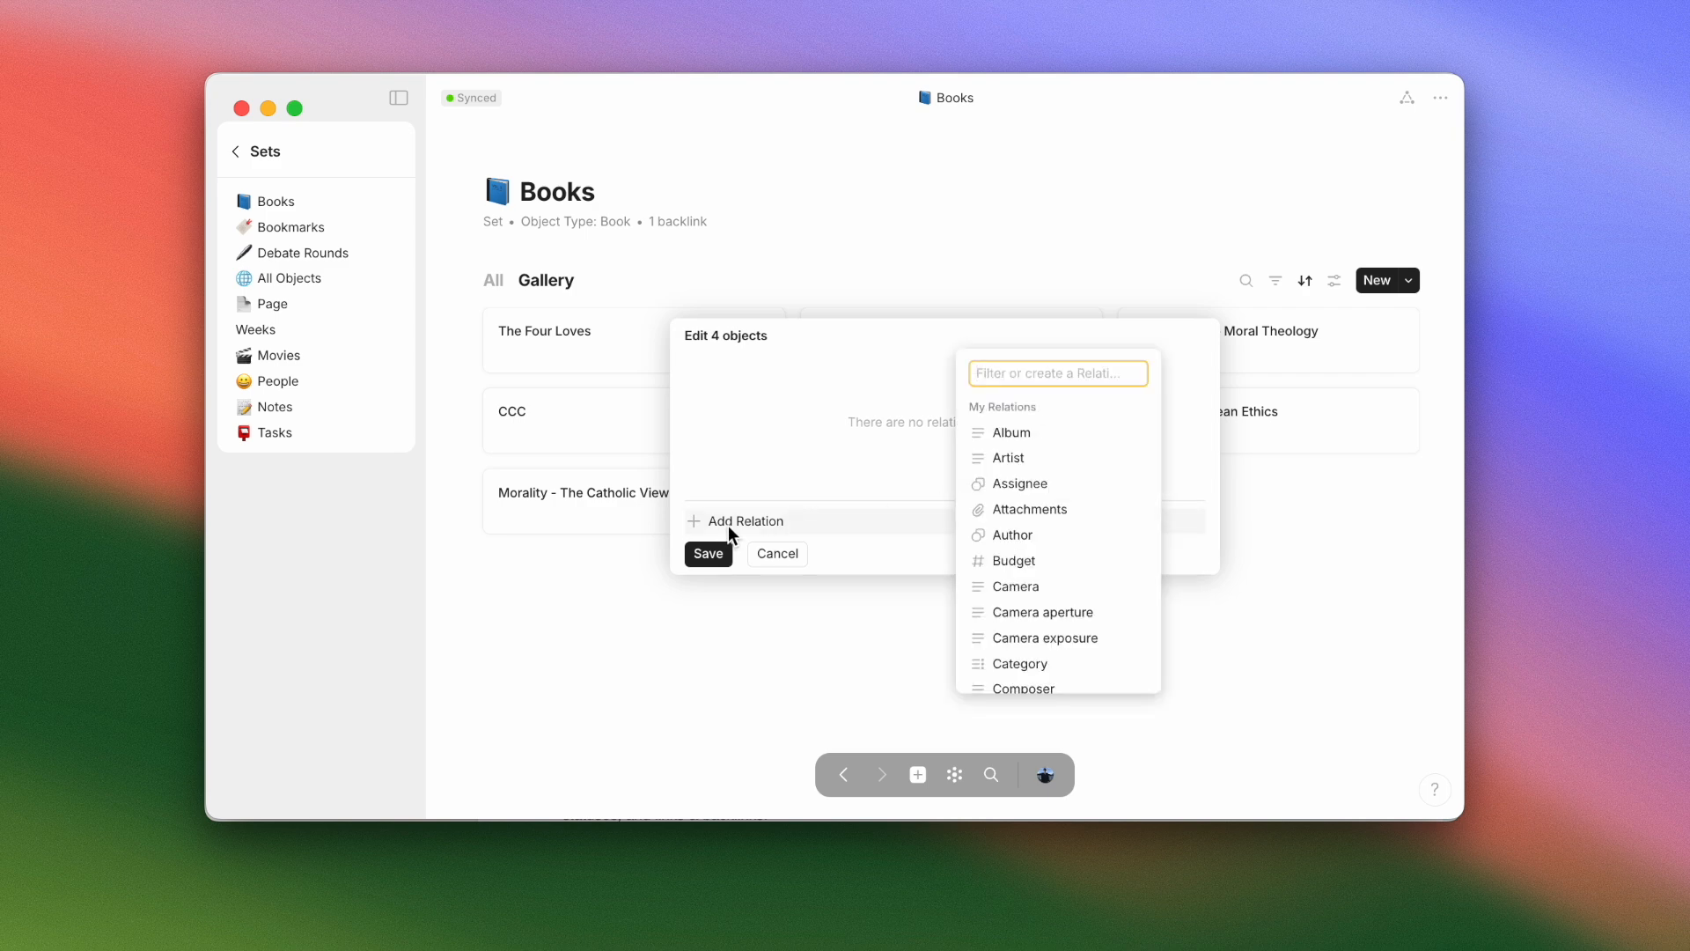
pyautogui.write('Author')
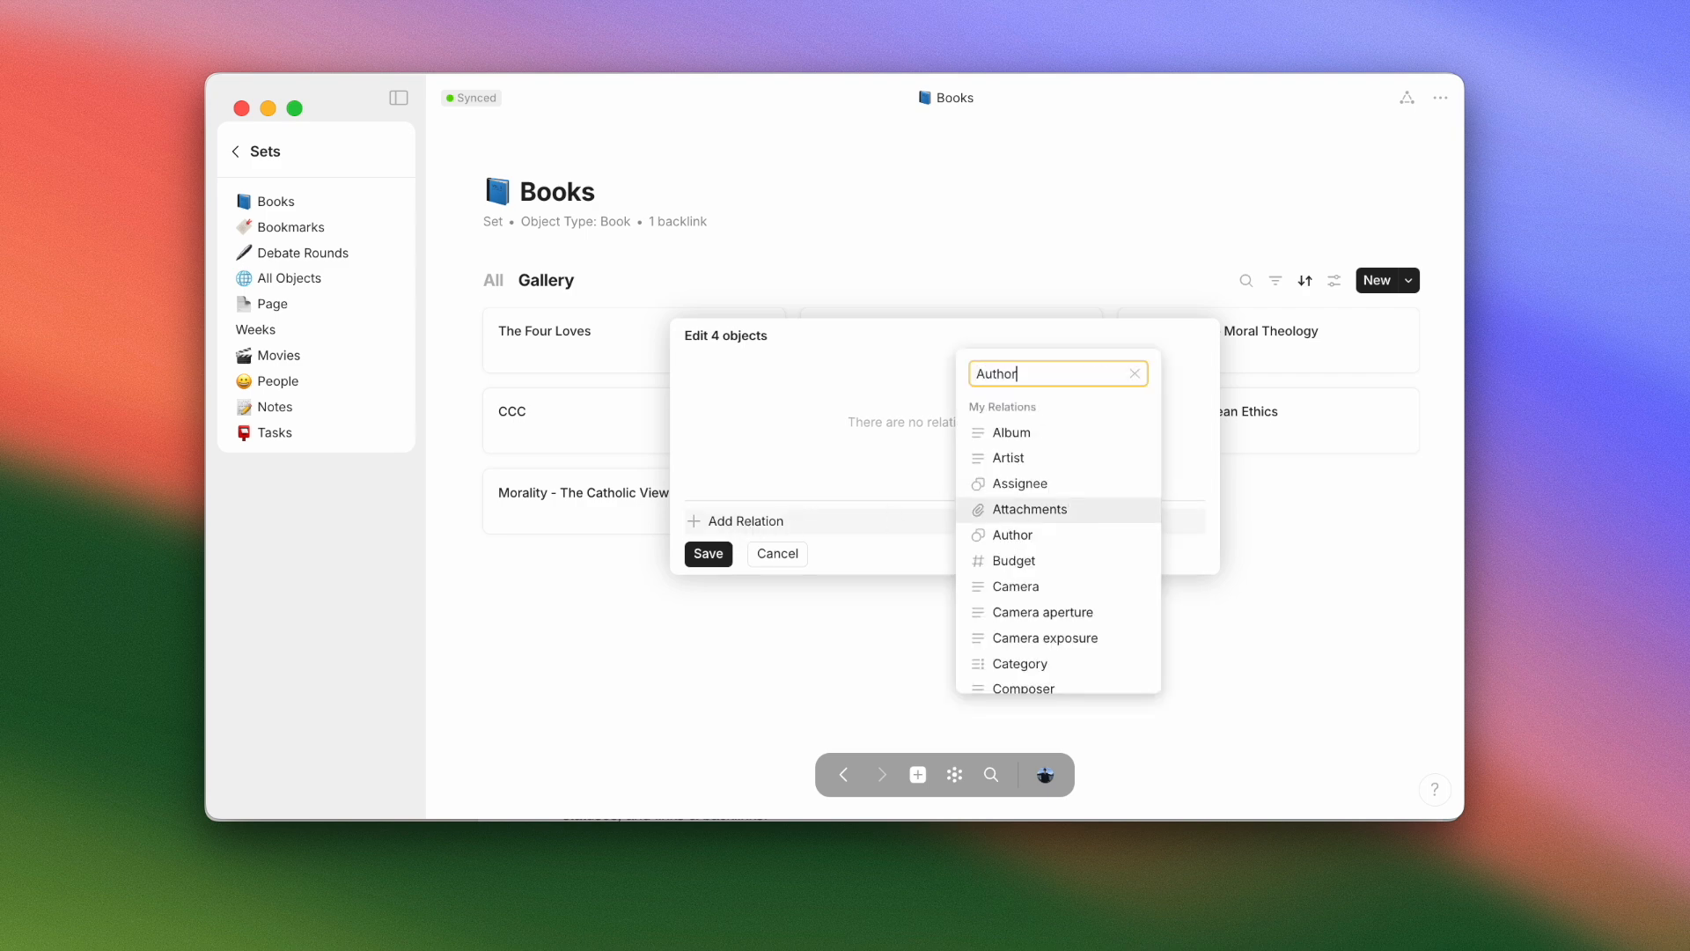
pyautogui.click(1011, 535)
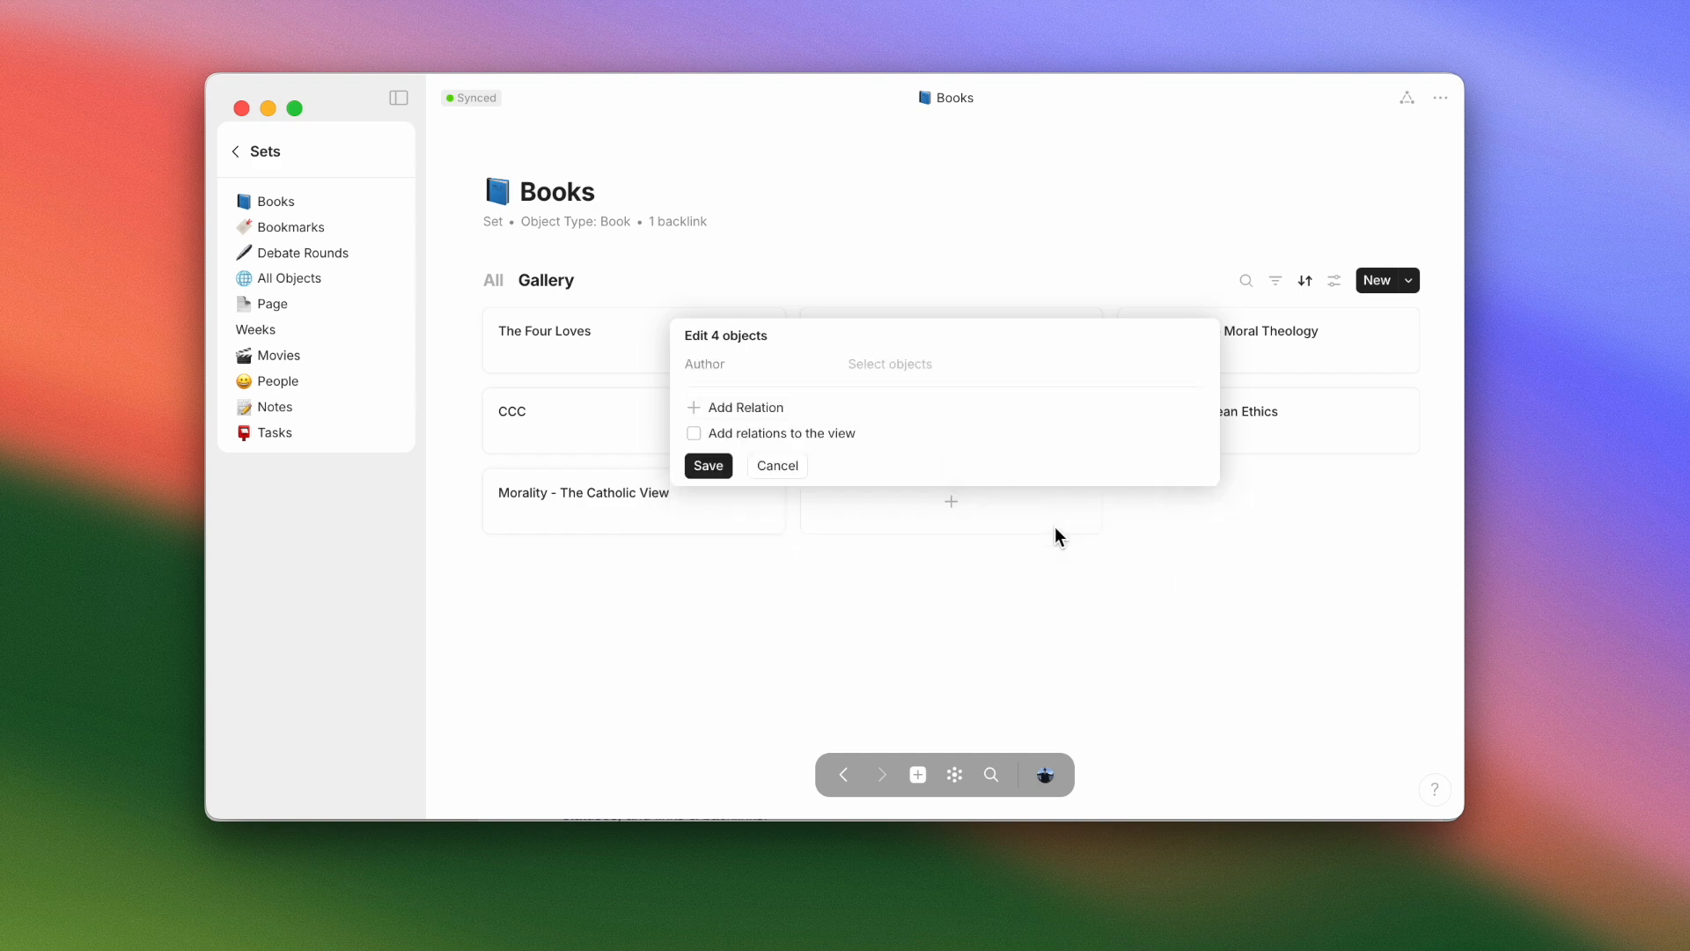
pyautogui.click(693, 433)
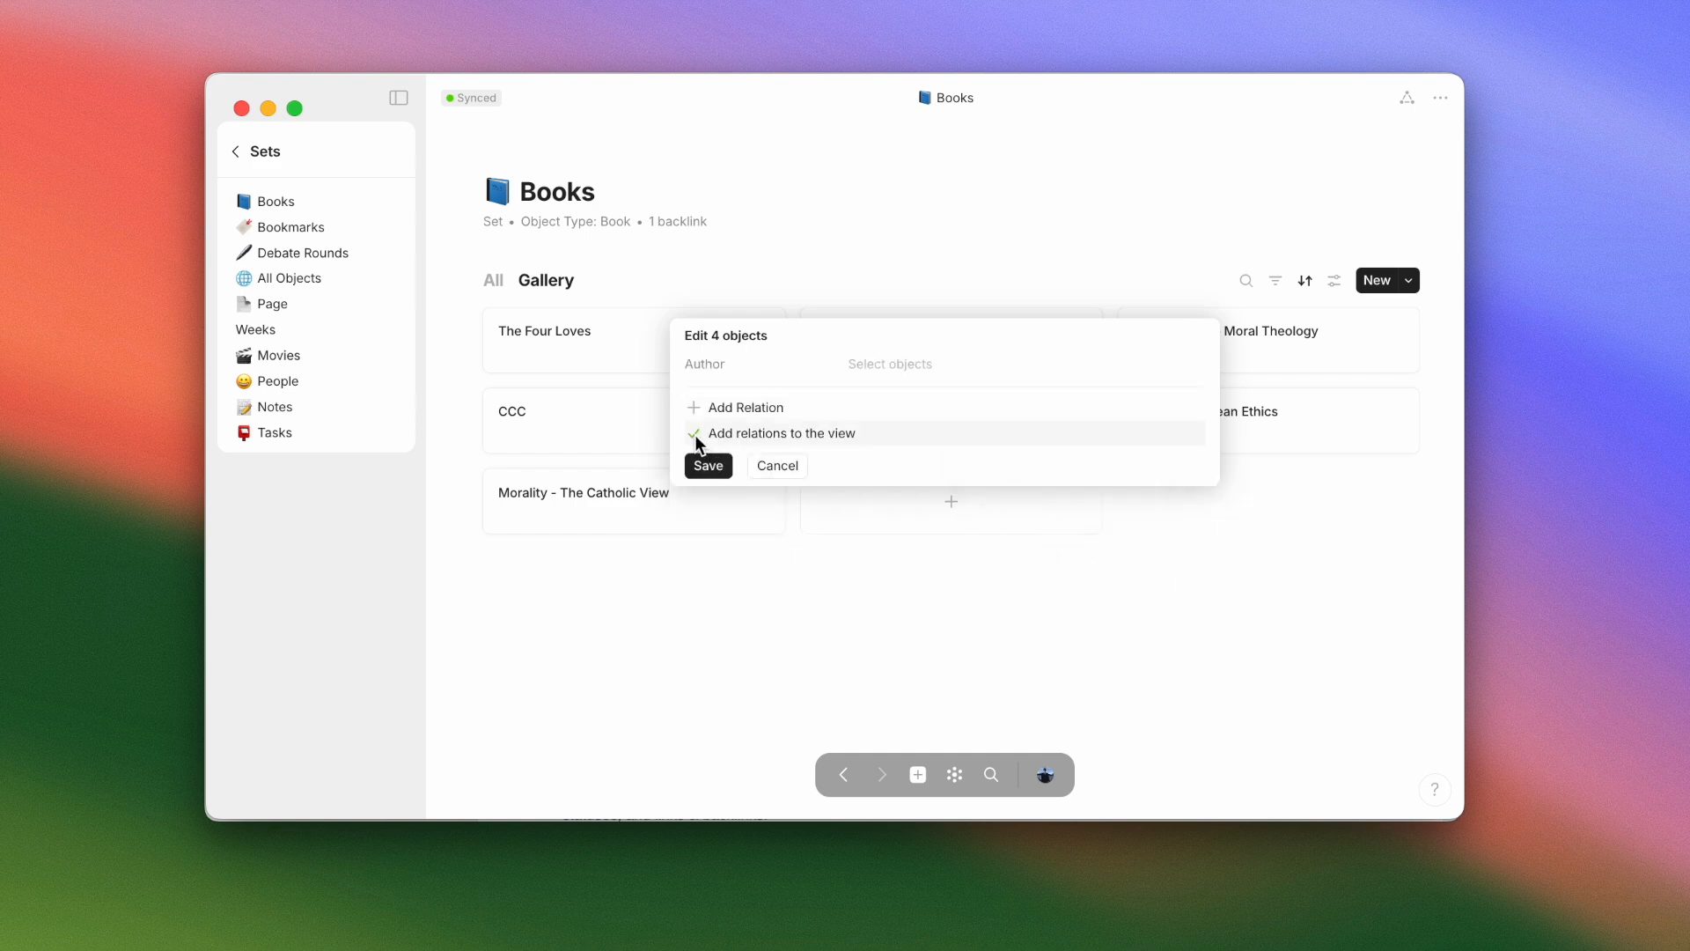
pyautogui.click(738, 406)
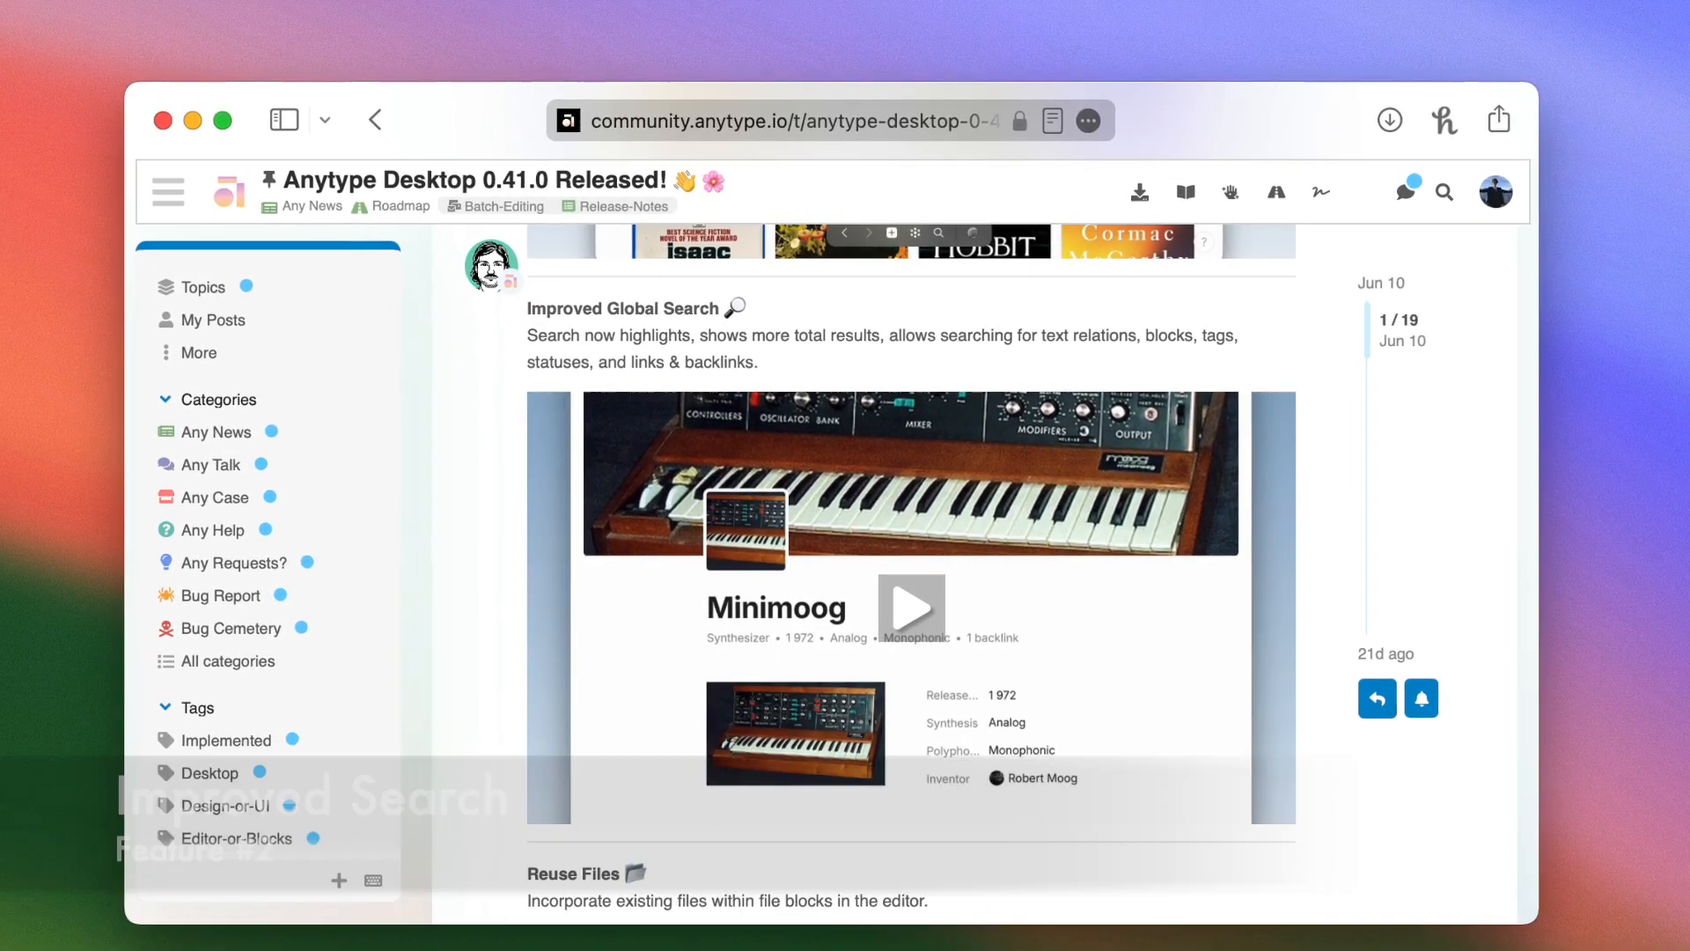
pyautogui.click(910, 606)
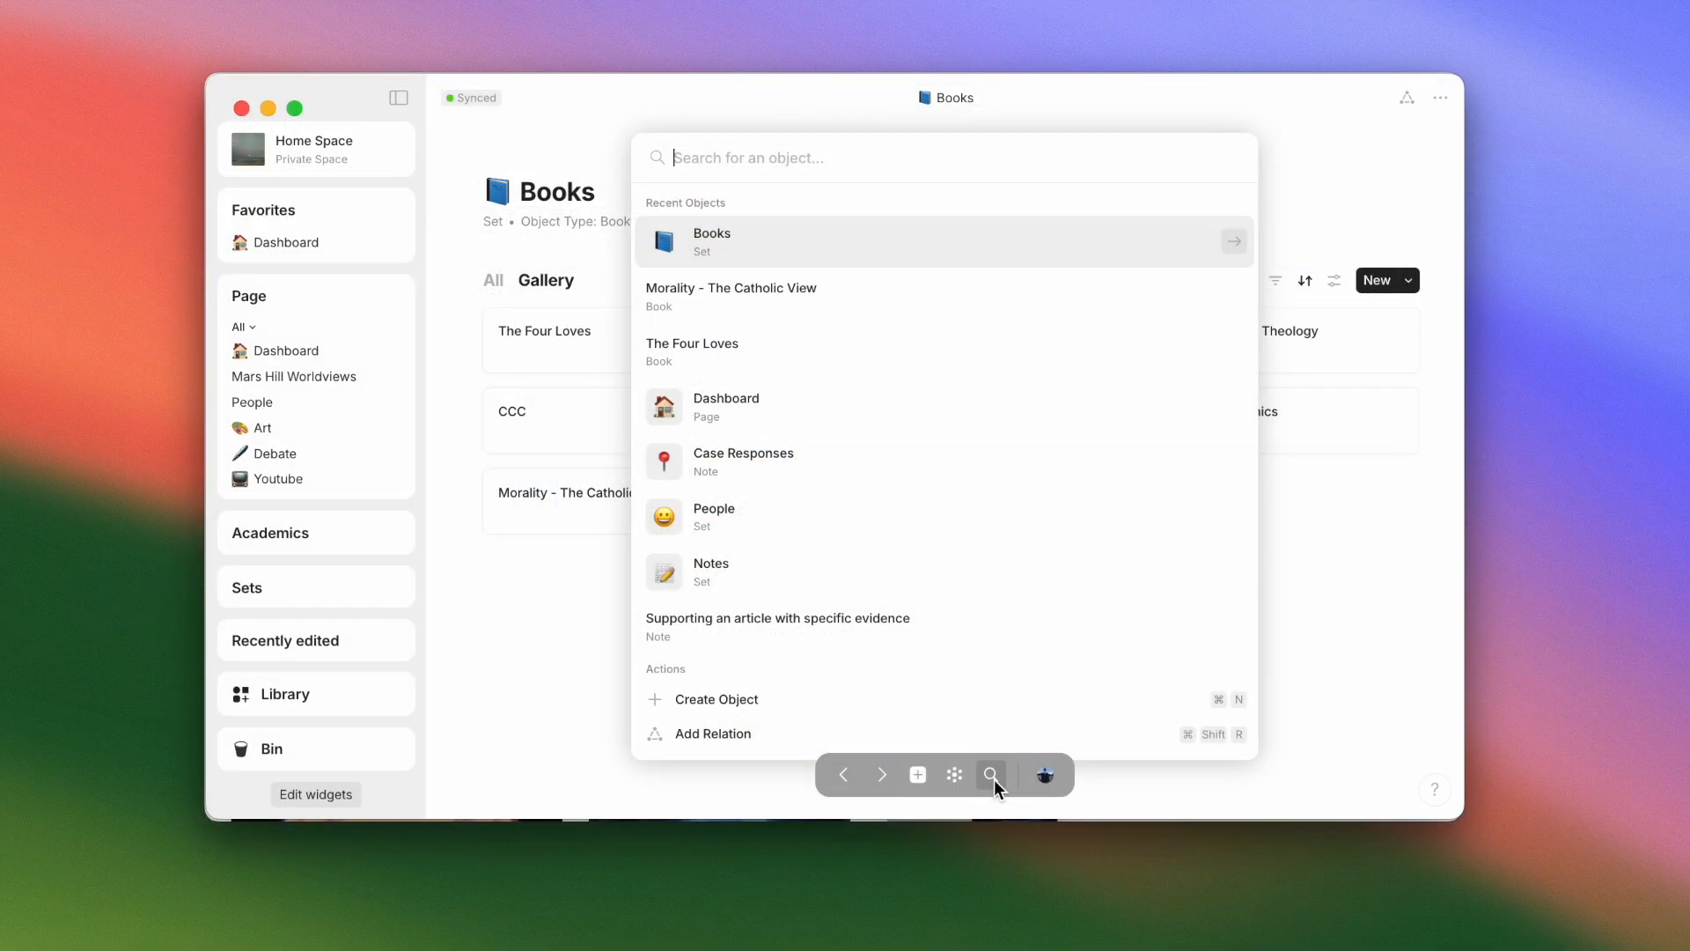
# Step: Search all objects for 'question', listing three pages and notes with the word highlighted
pyautogui.write('c')
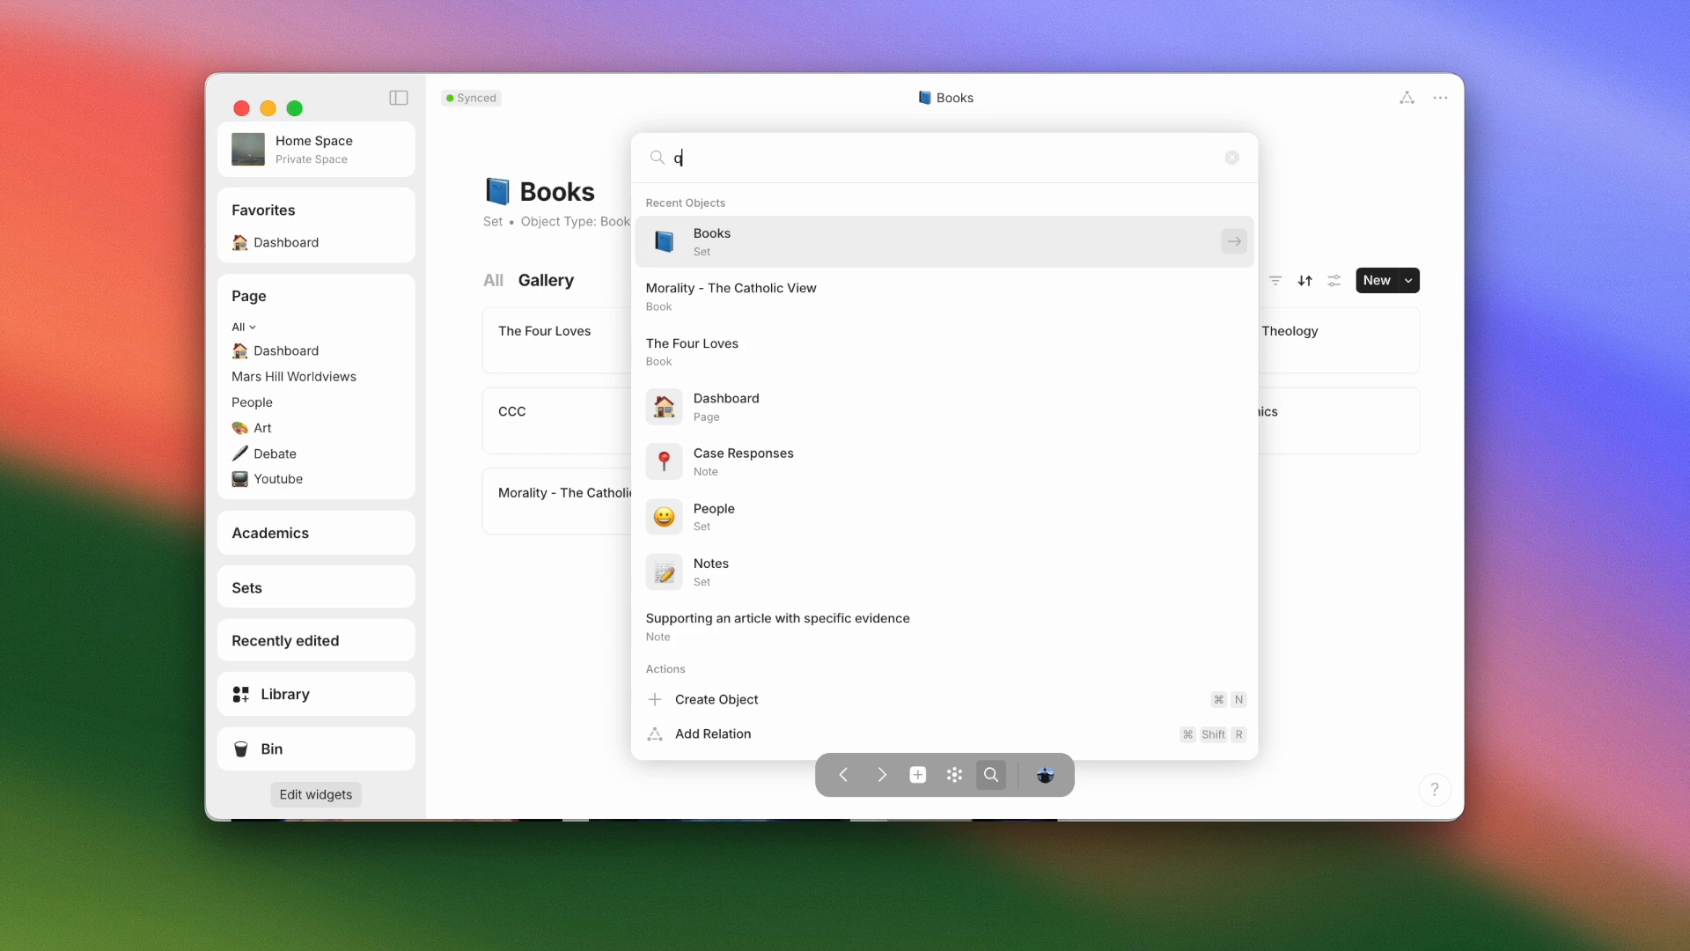
pyautogui.write('uestion')
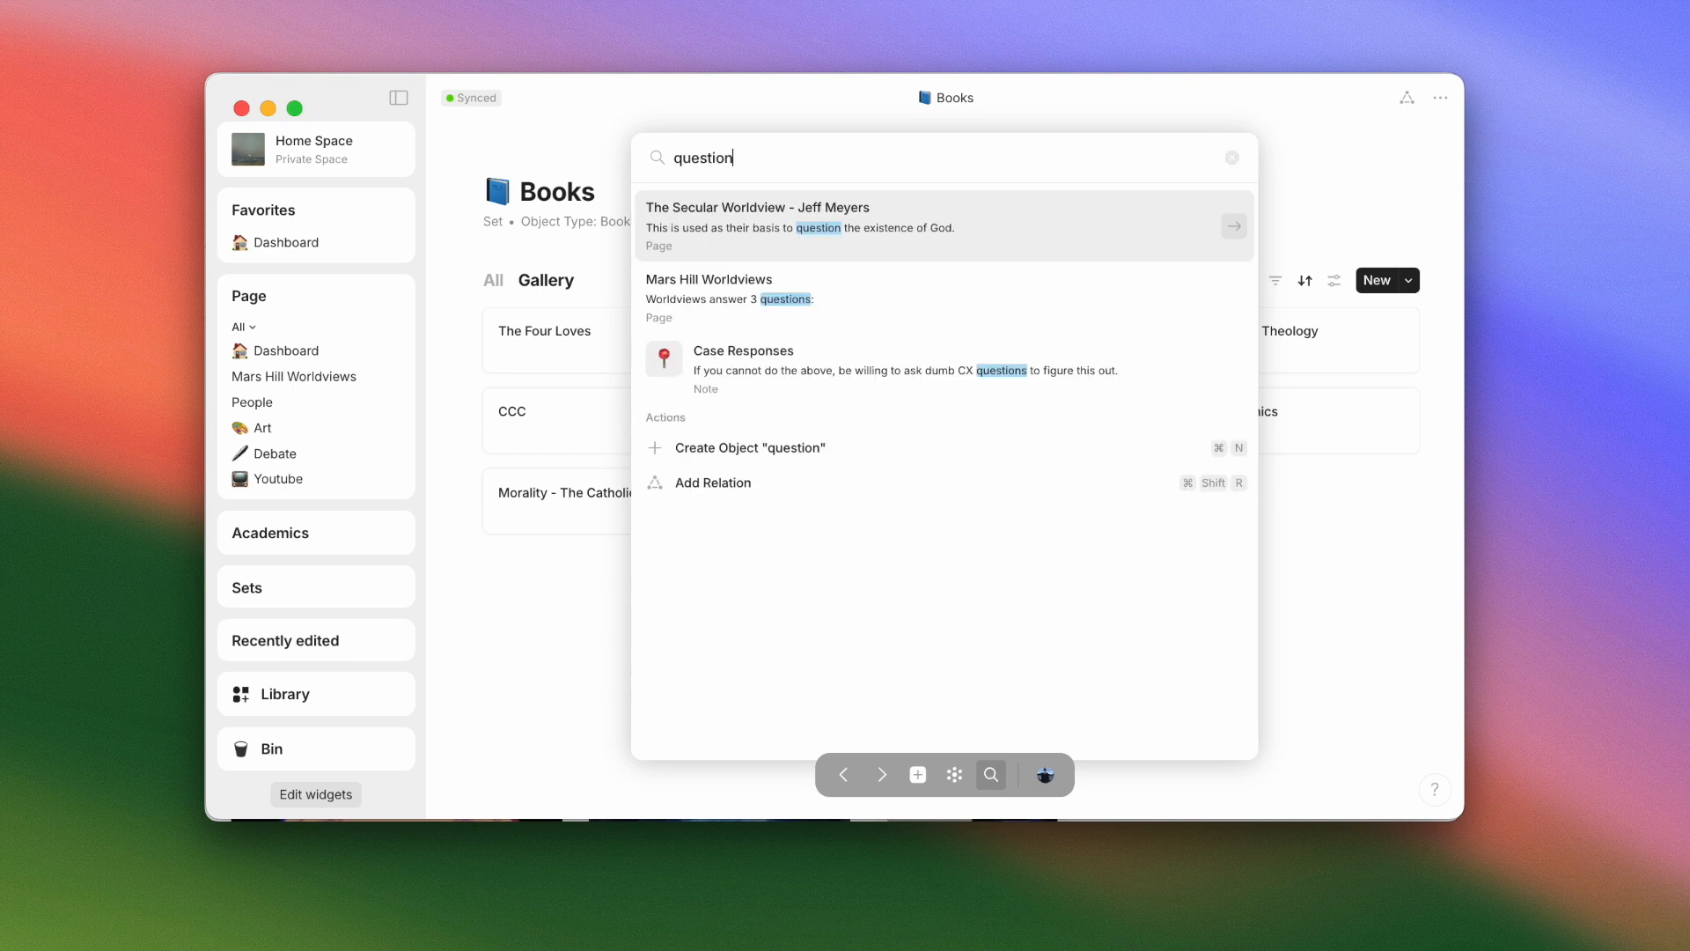
pyautogui.moveTo(906, 262)
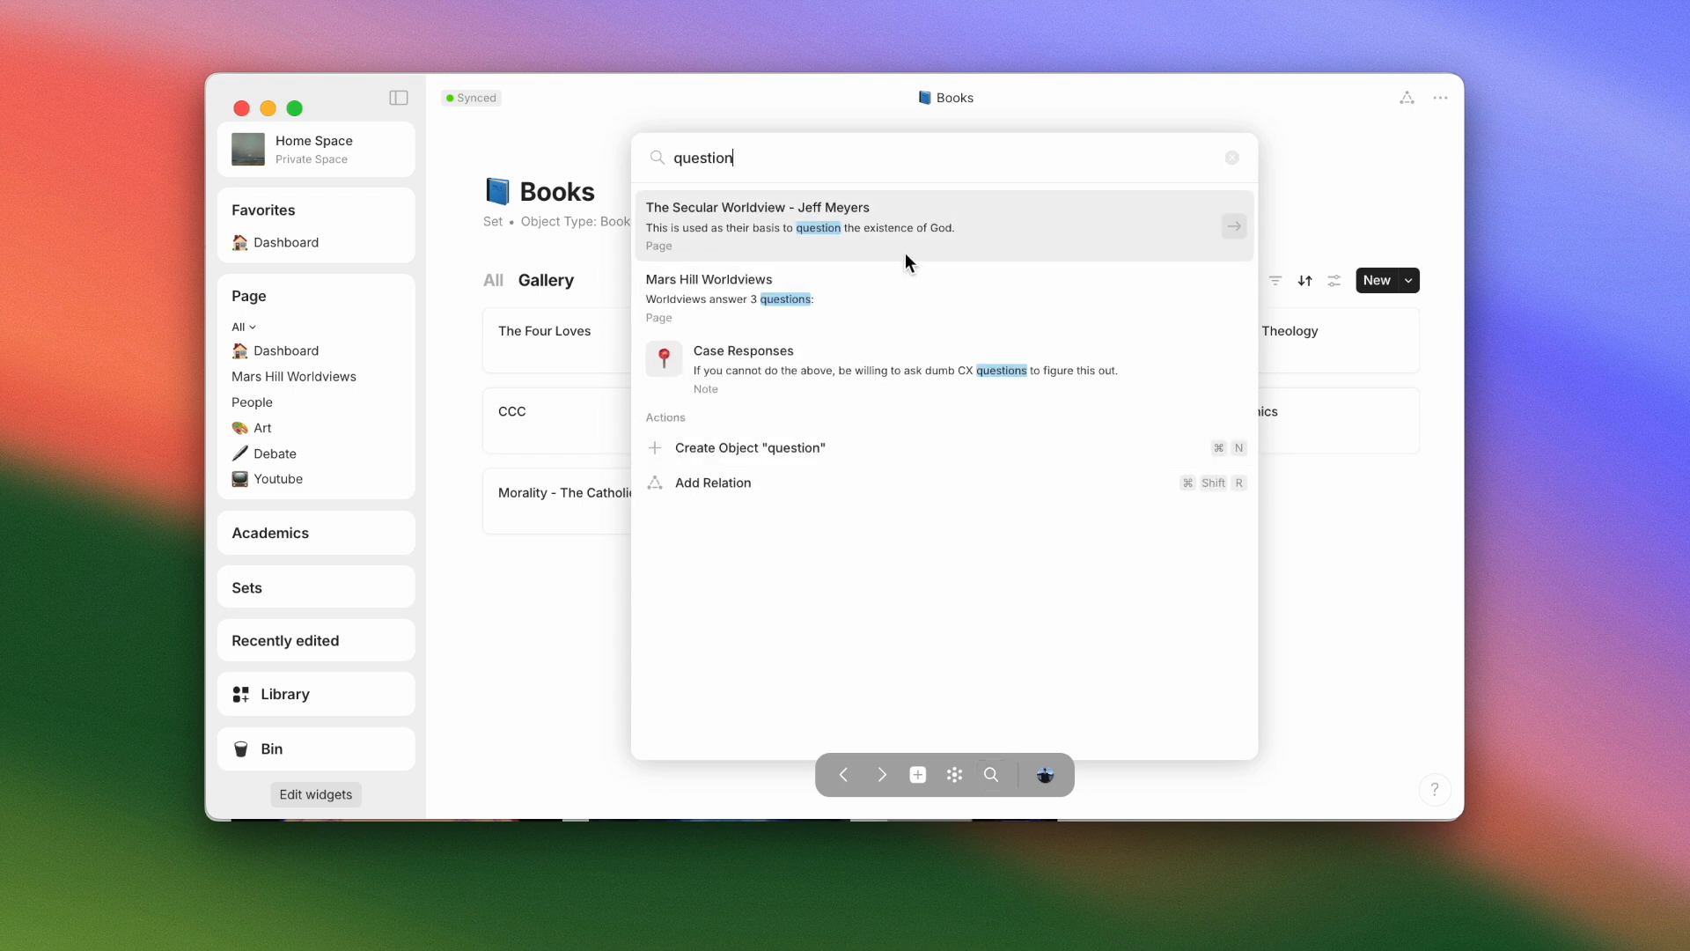
pyautogui.moveTo(866, 298)
pyautogui.write('/picture')
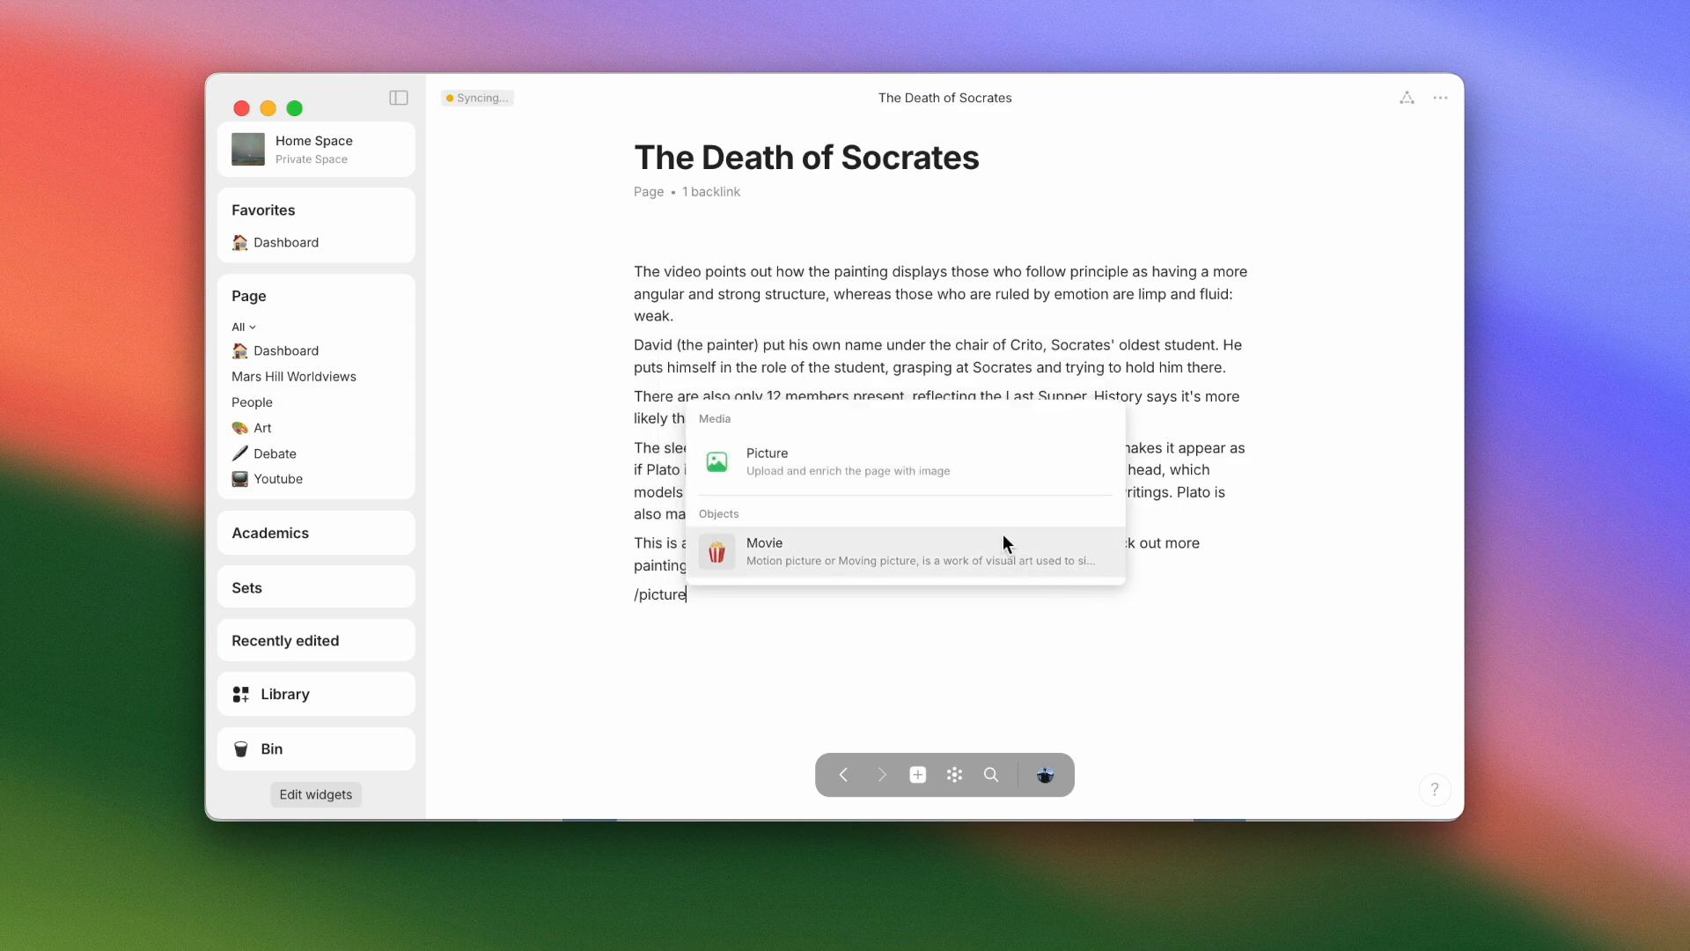
# Step: Insert an empty Picture block and browse the Use existing file list of stored images
pyautogui.click(767, 460)
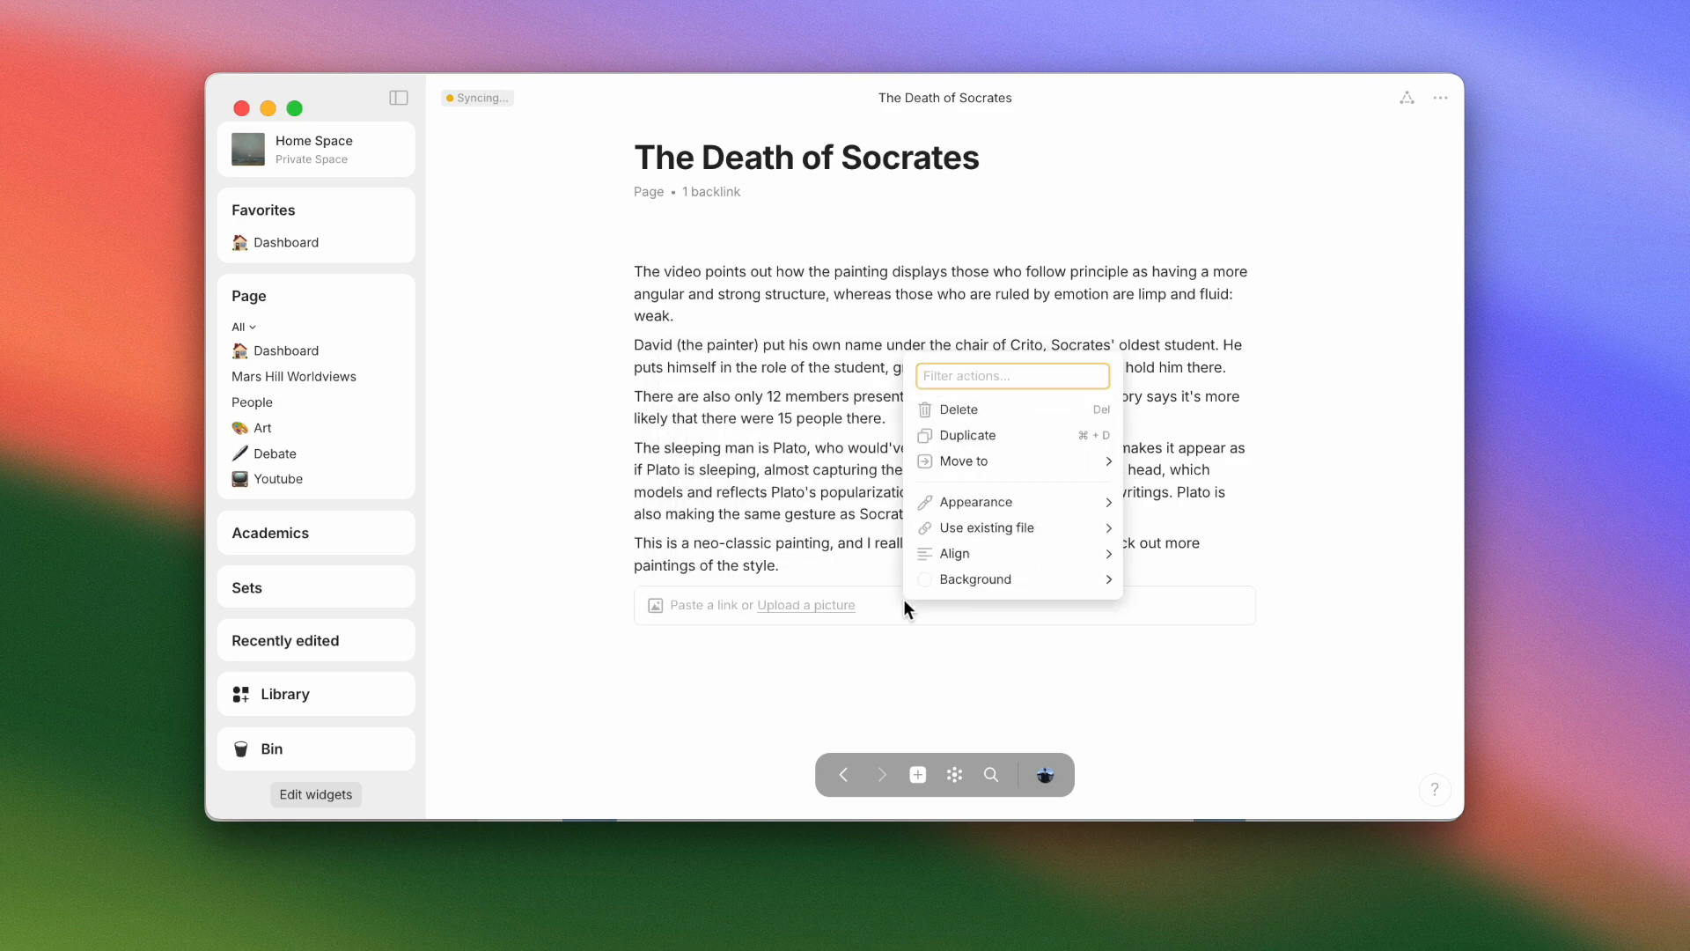
pyautogui.click(985, 526)
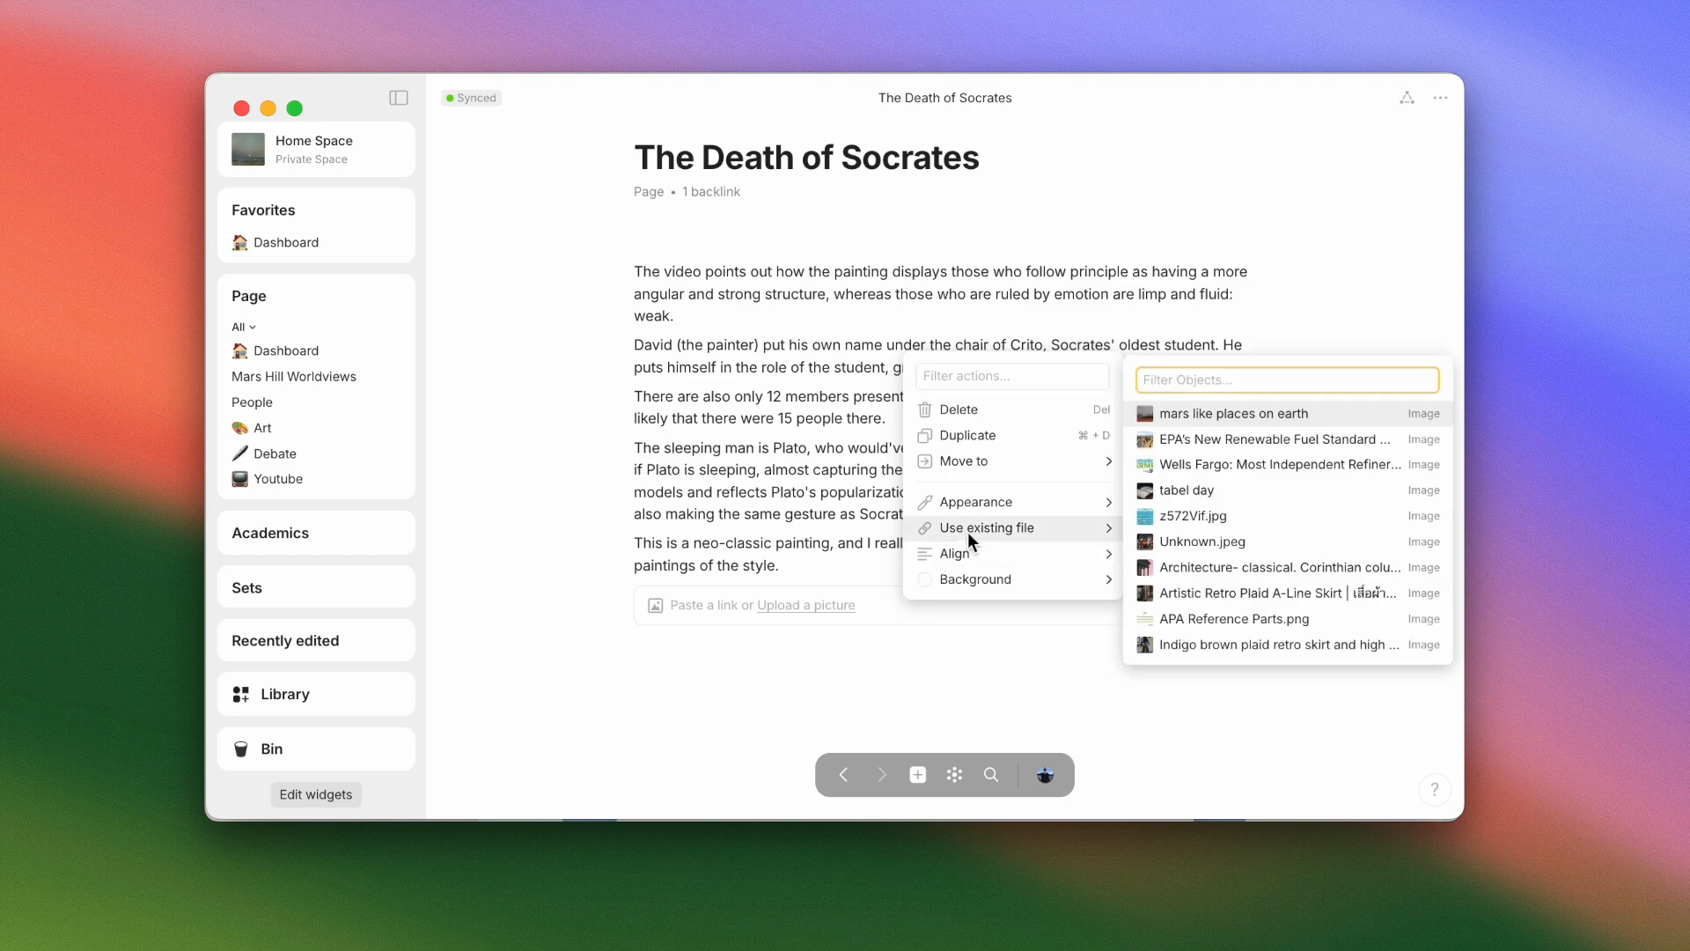
pyautogui.scroll(-3)
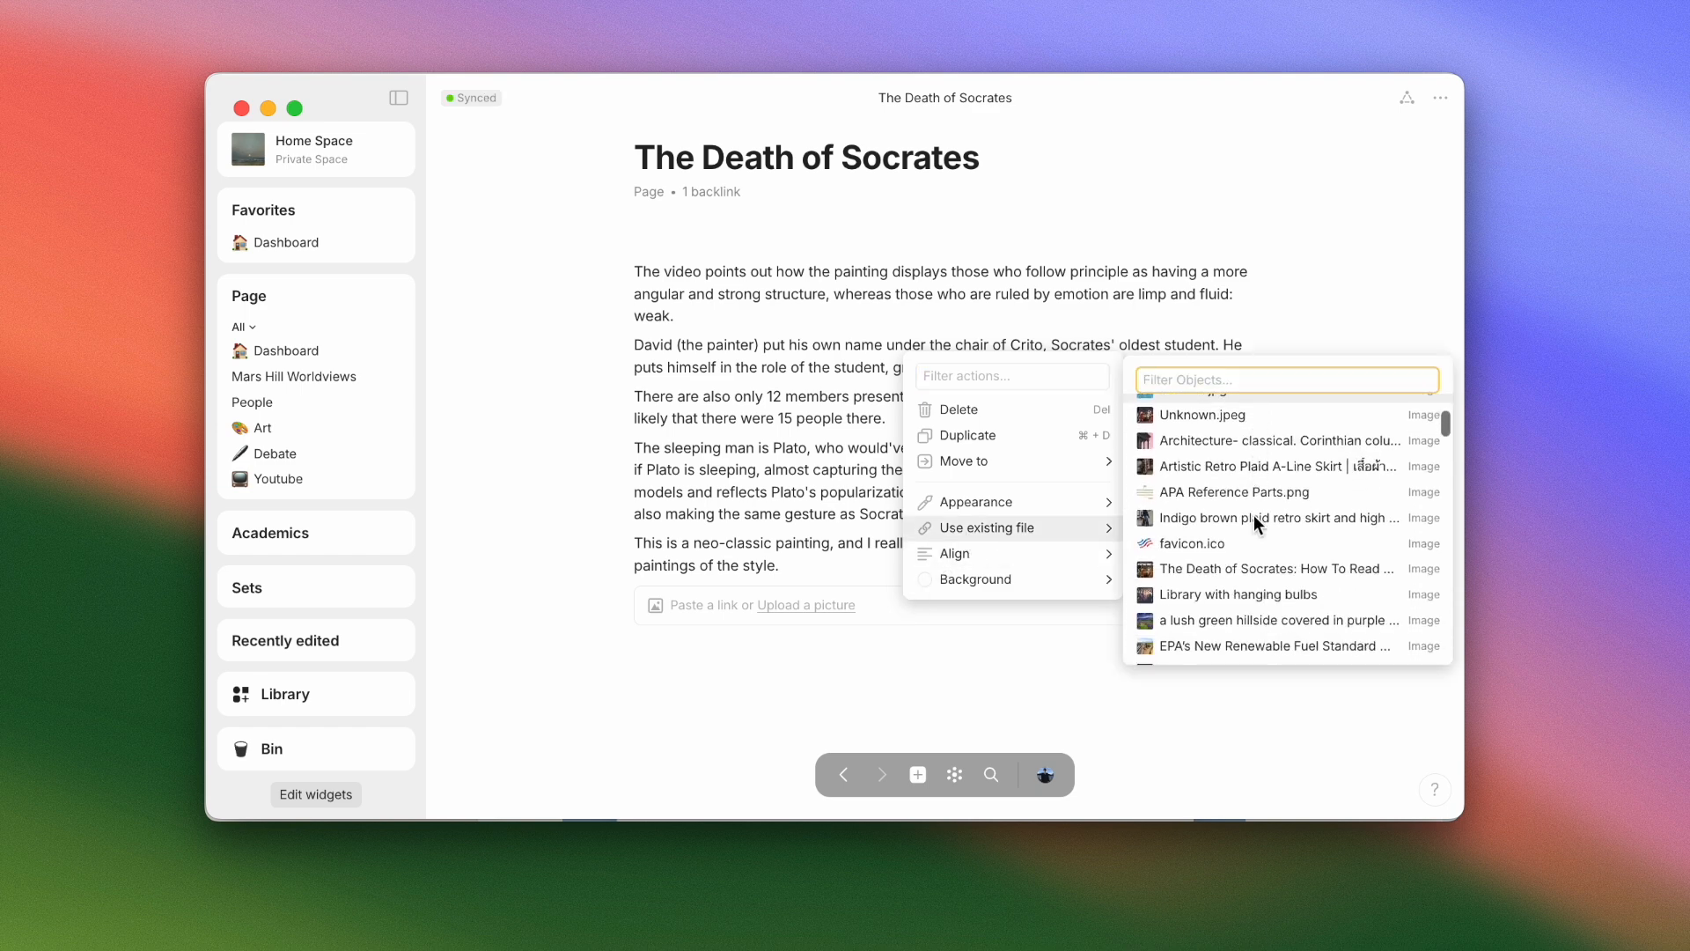
pyautogui.scroll(-3)
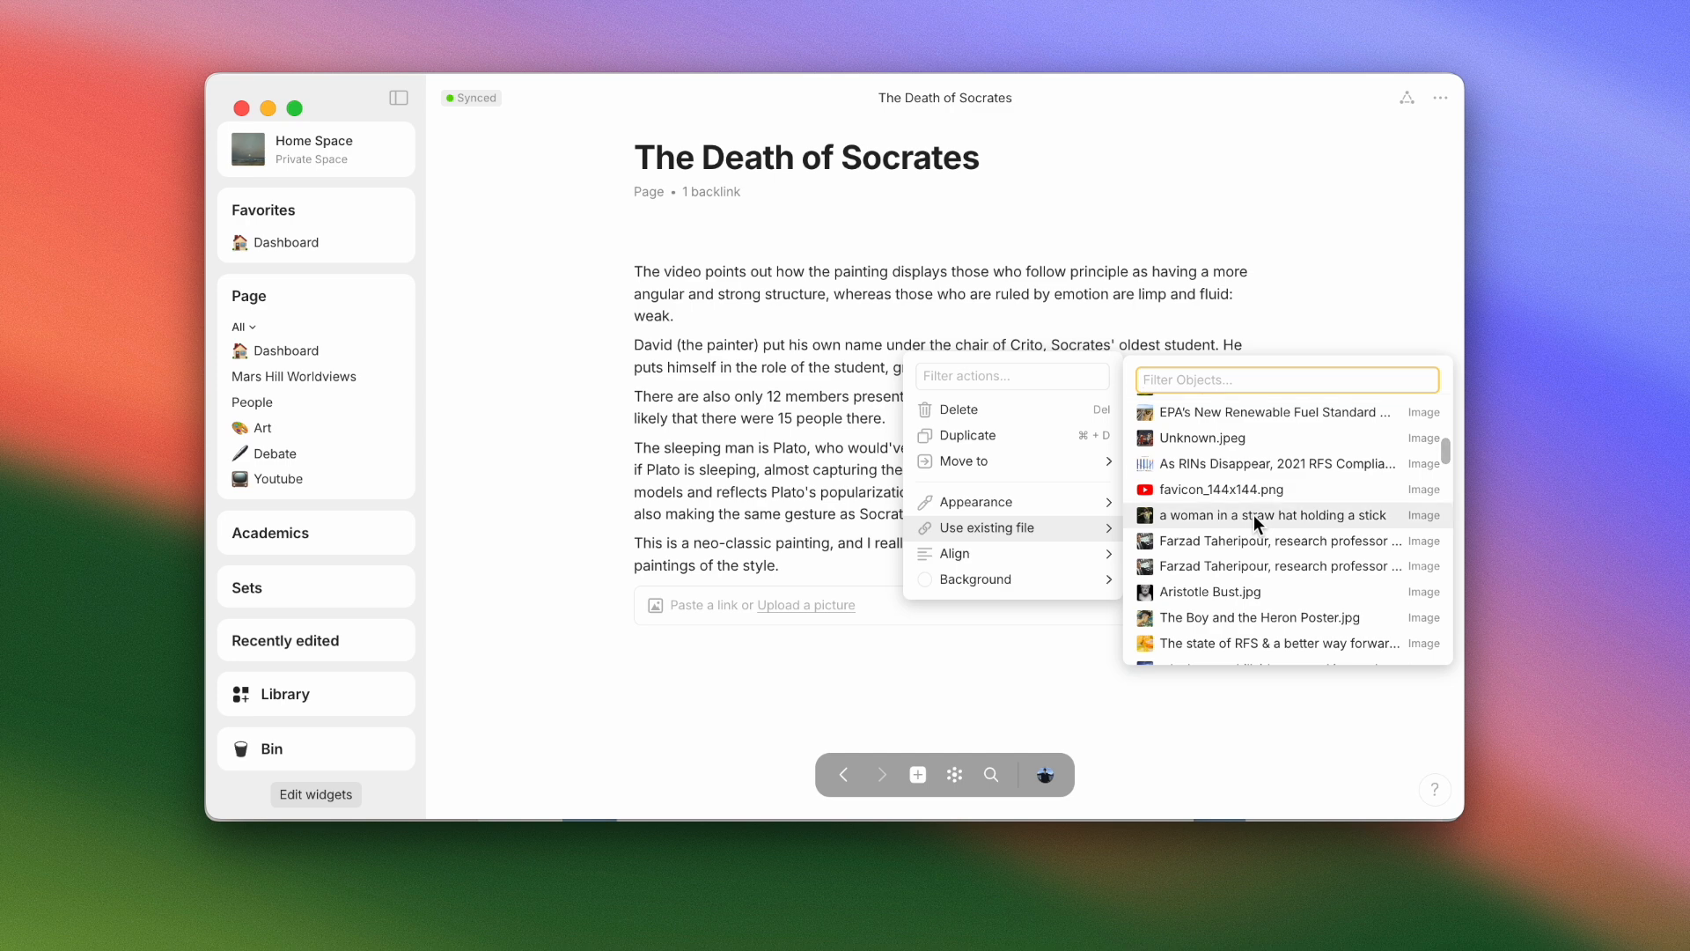